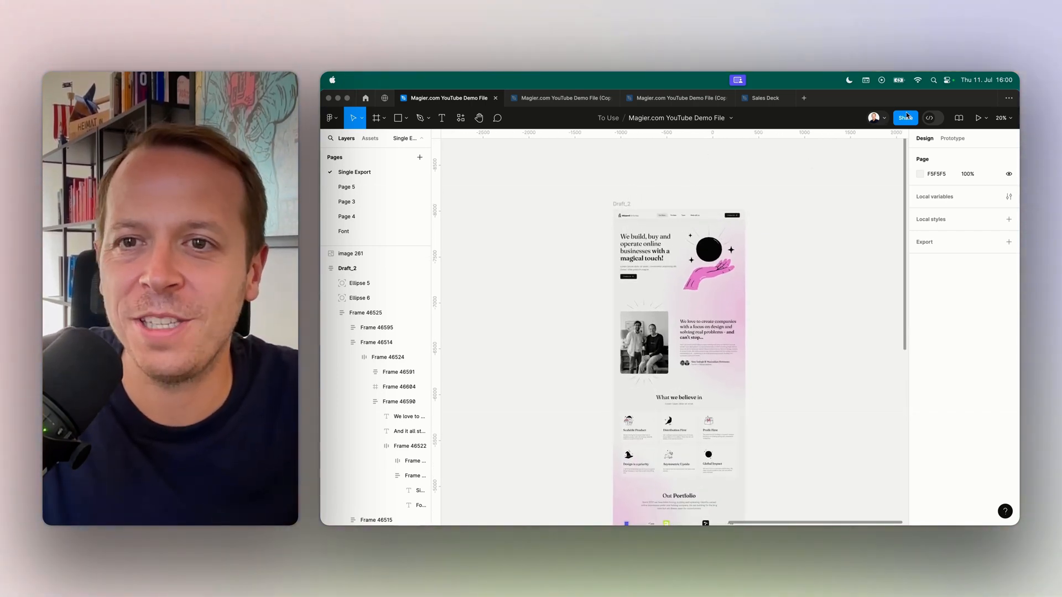
Step: Save the design locally as Magier.com YouTube Demo File.fig inside the Desktop's YT folder
left_click(905, 117)
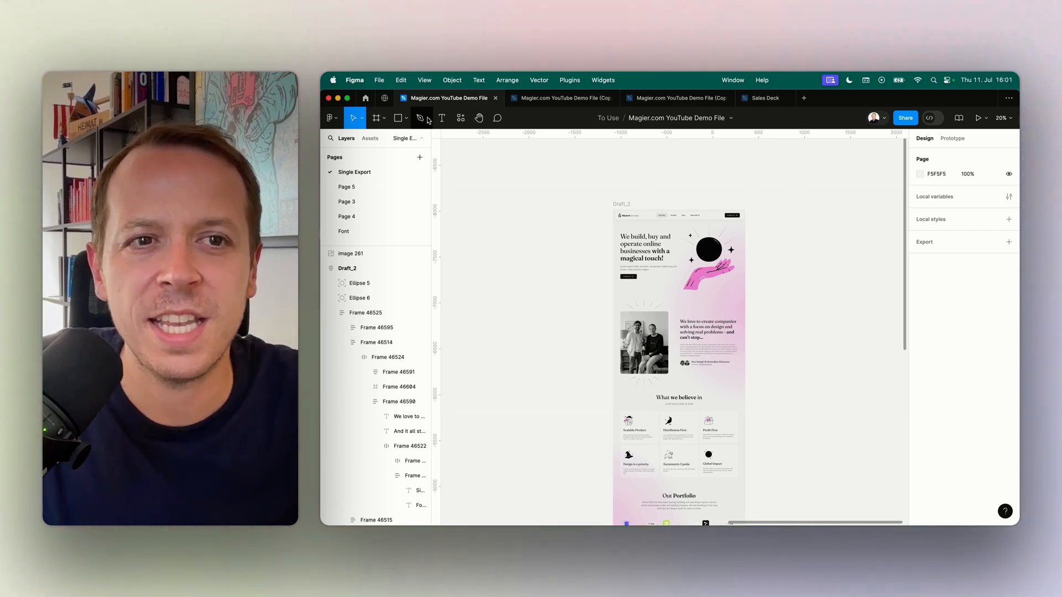
left_click(379, 79)
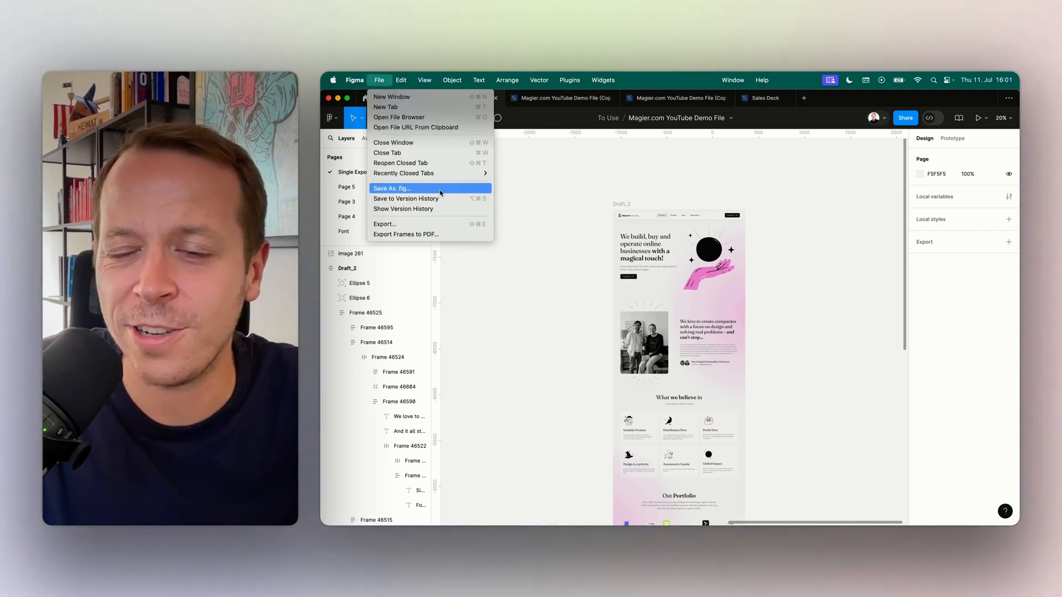
left_click(391, 188)
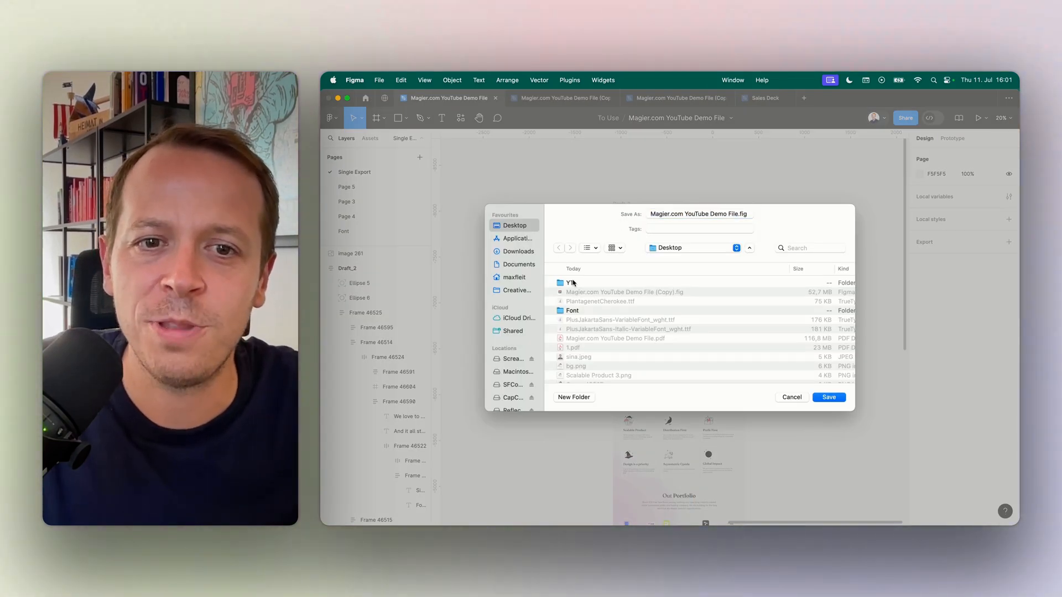
double_click(573, 282)
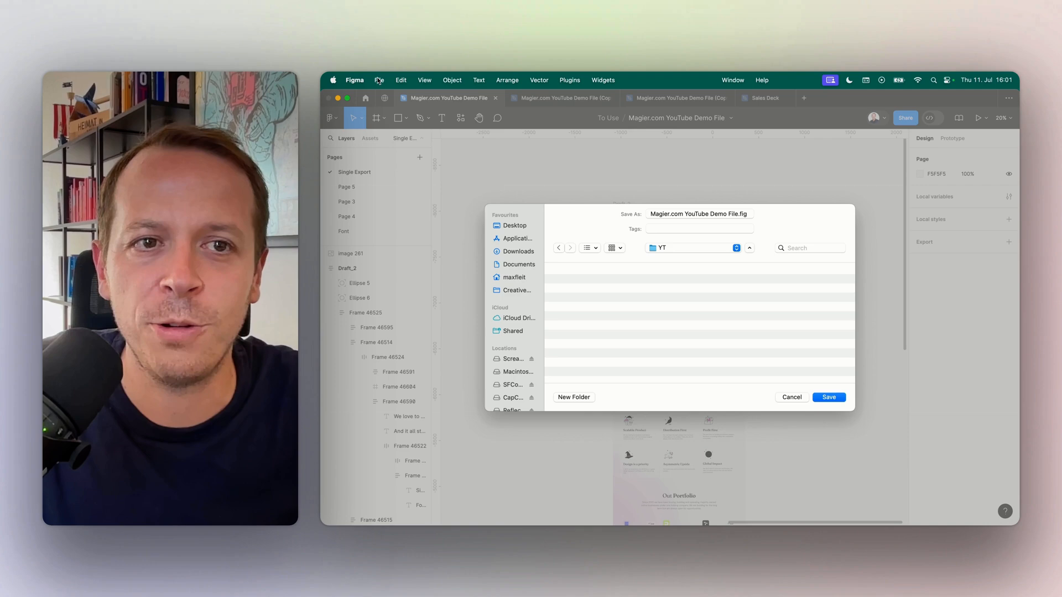
left_click(380, 80)
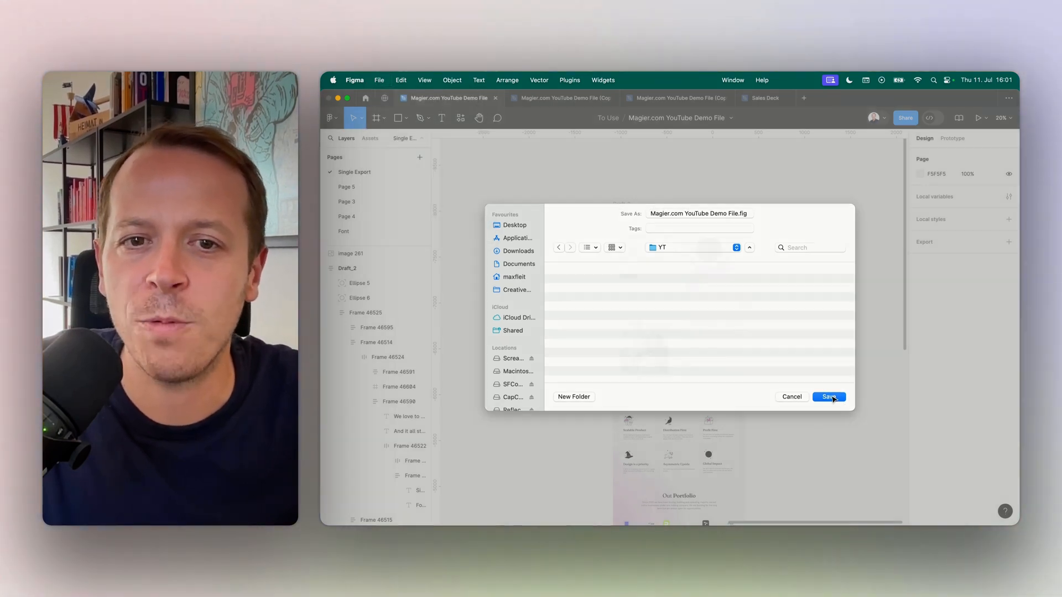
left_click(828, 396)
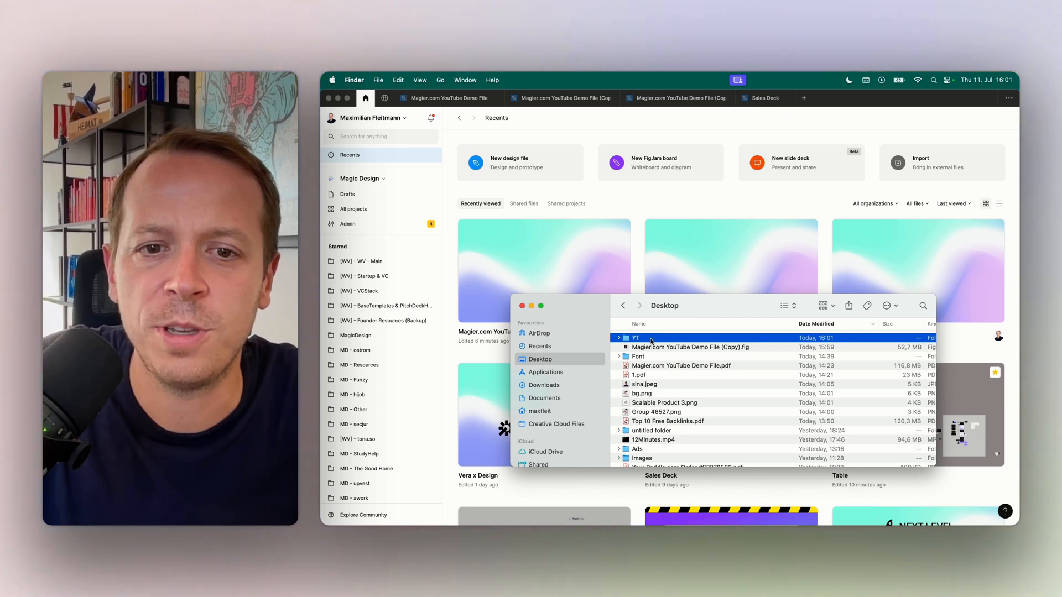
Step: Launch Magier.com YouTube Demo File.fig from the YT folder so Figma imports it
double_click(635, 338)
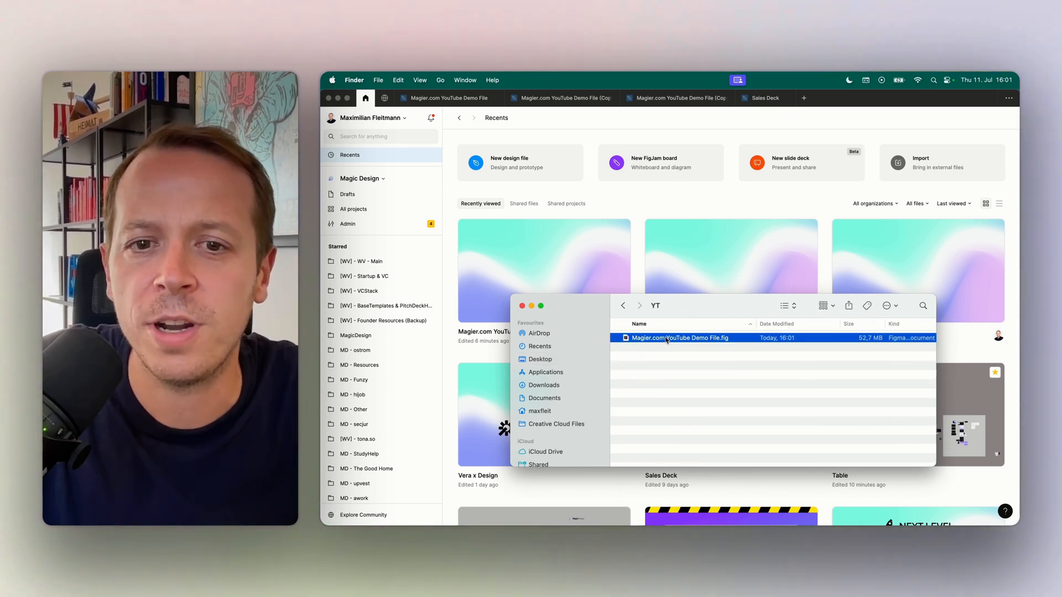
double_click(680, 337)
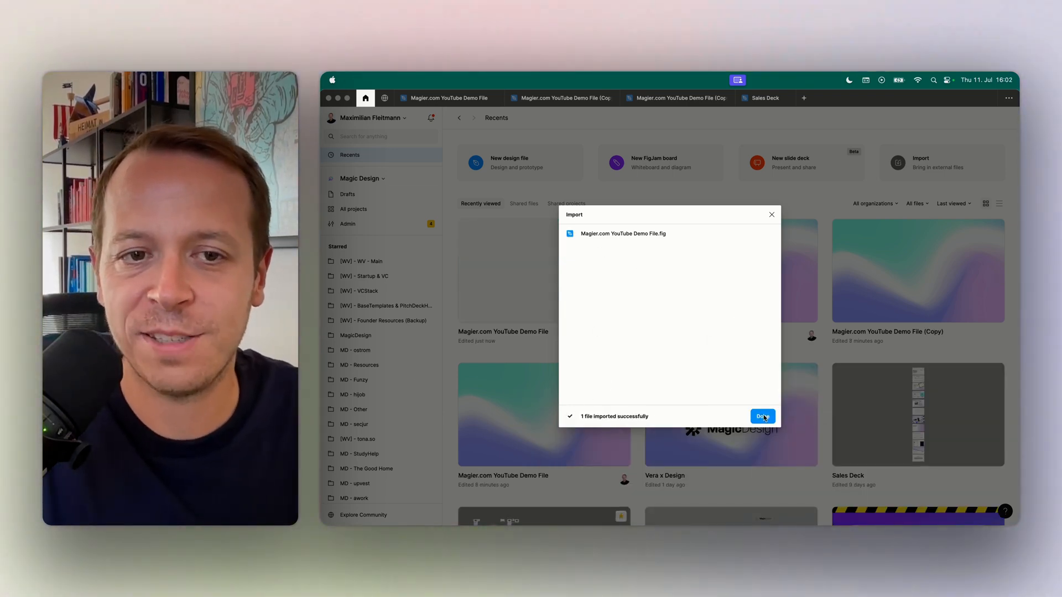
Step: Dismiss the '1 file imported successfully' summary so the file lands in Recents
left_click(760, 416)
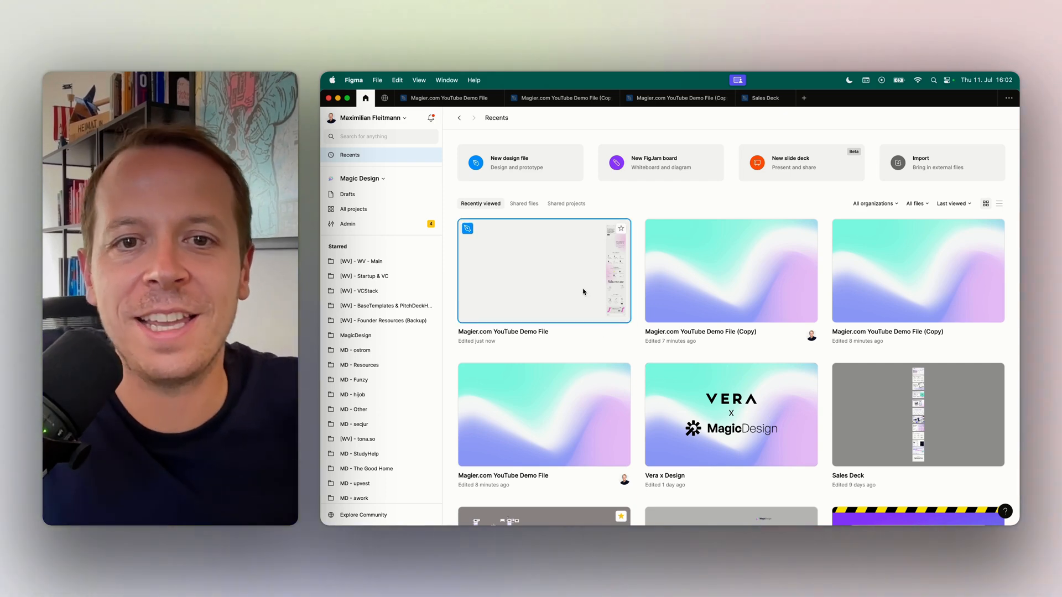
Step: Open the imported Magier.com YouTube Demo File to view its landing-page design
double_click(542, 270)
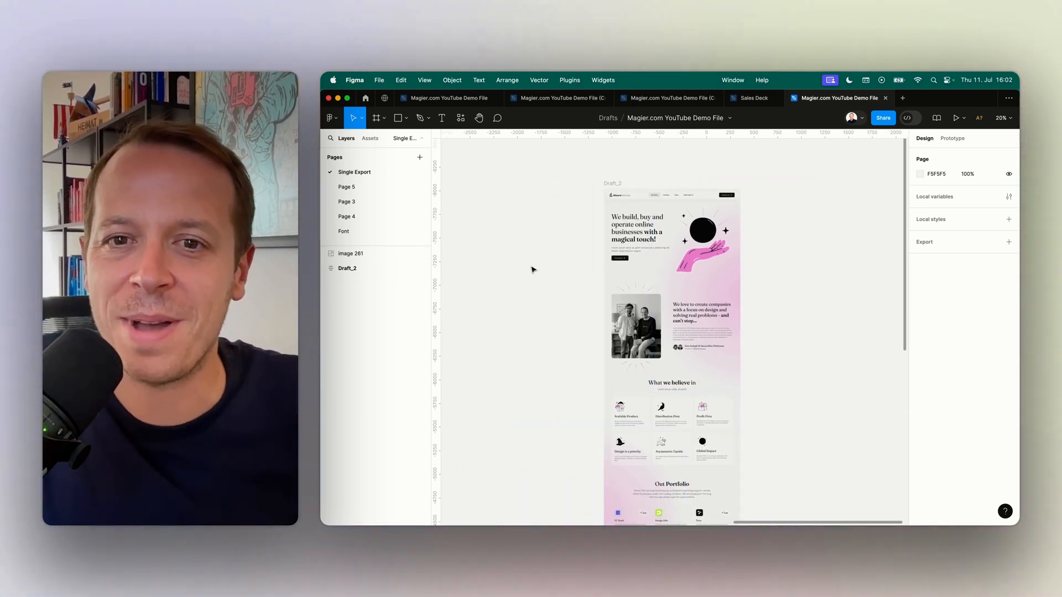
mouse_move(461, 333)
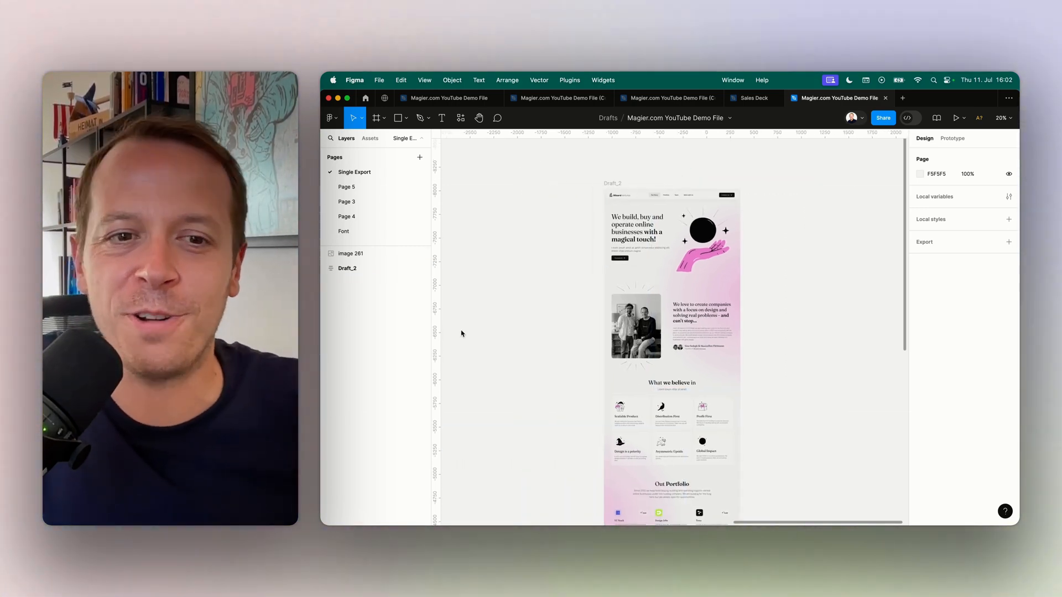